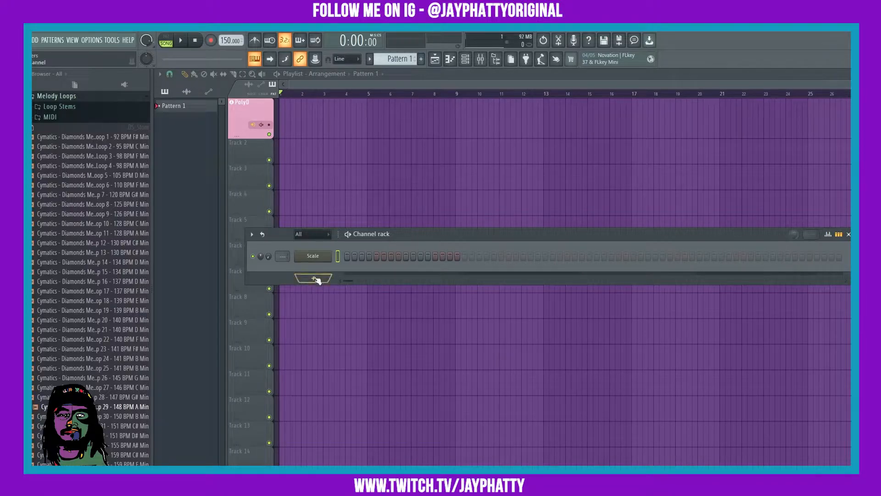
Add a Wave Traveller channel from the Channel Rack's + menu and position its window
click(312, 278)
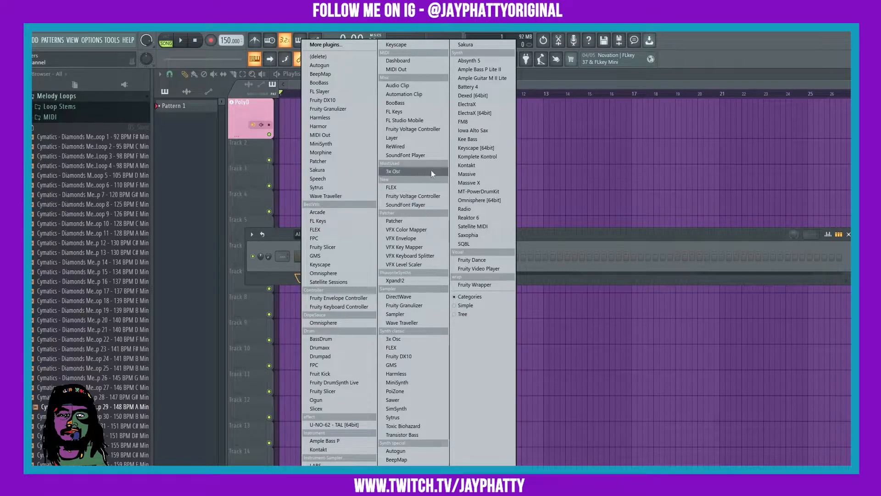
click(402, 323)
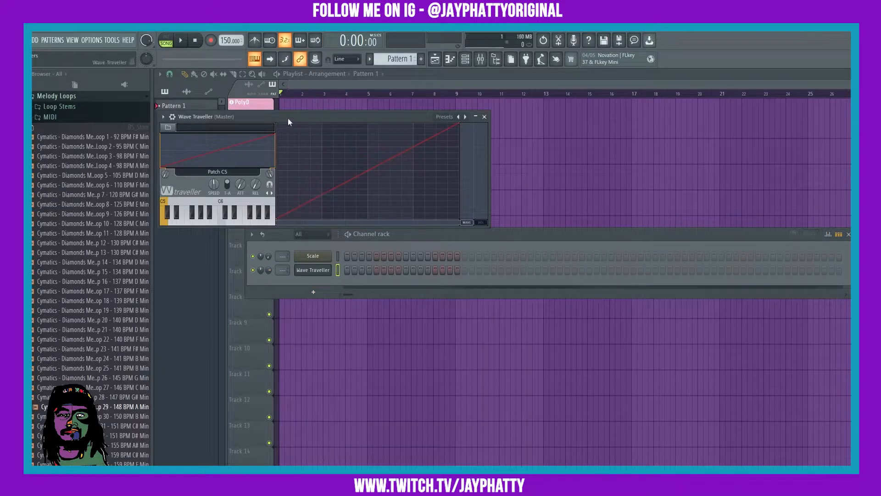
drag(287, 117, 385, 155)
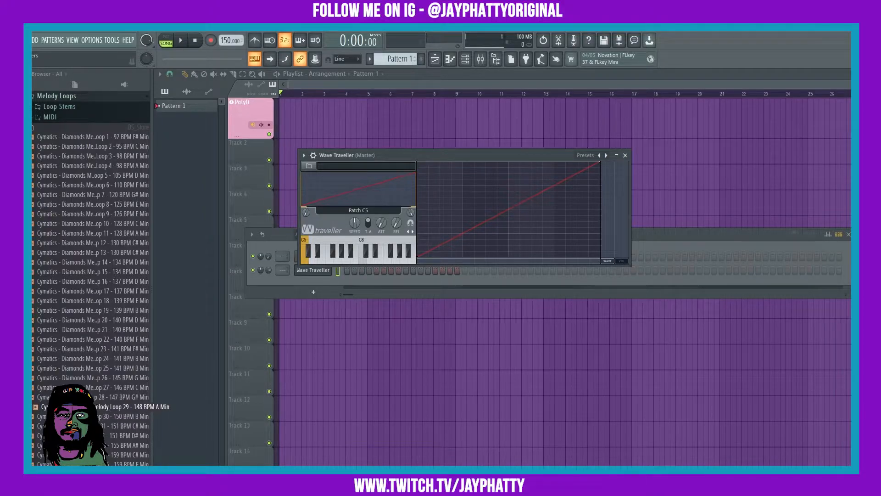
Load Cymatics Diamonds Melody Loop 29 from the browser into Wave Traveller
double_click(90, 407)
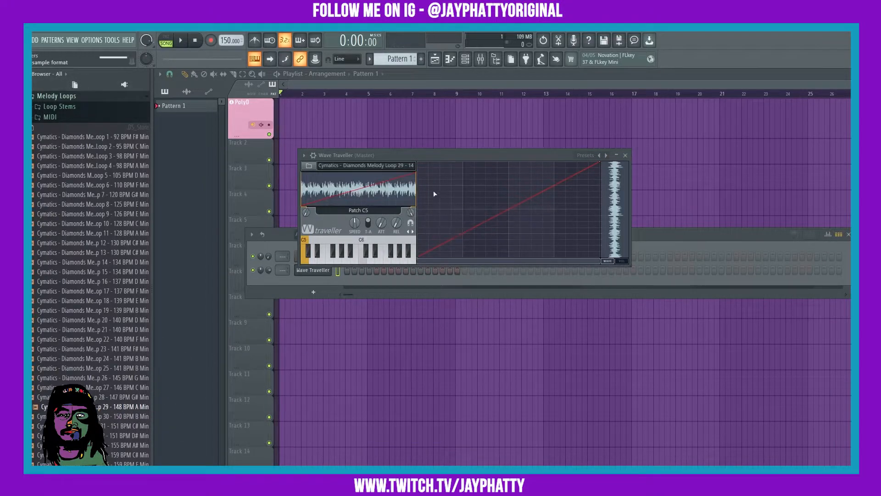
drag(337, 155, 381, 147)
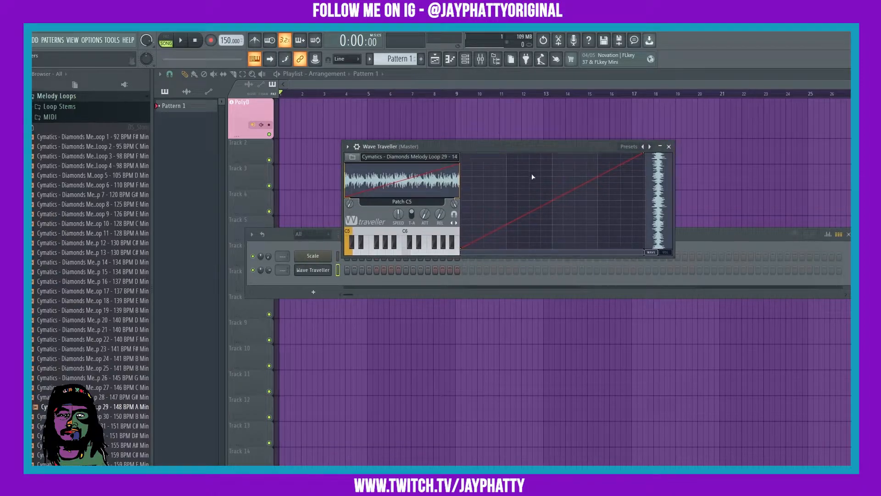
mouse_move(454, 137)
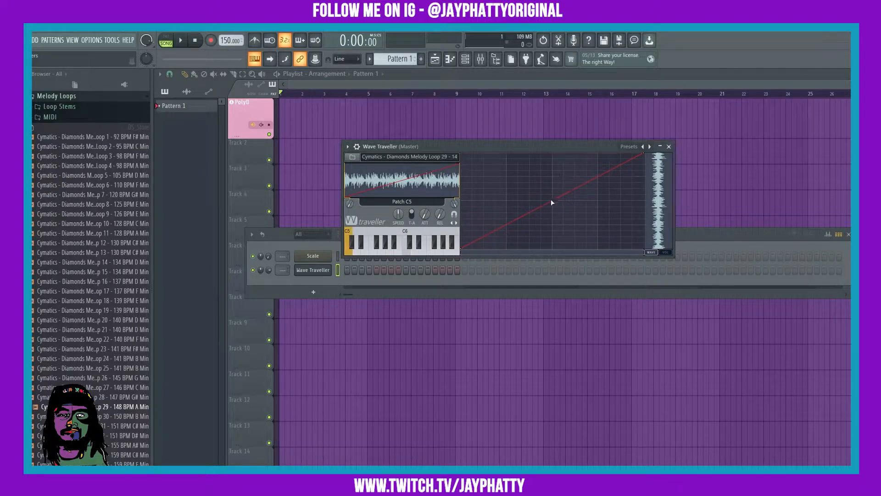
mouse_move(652, 256)
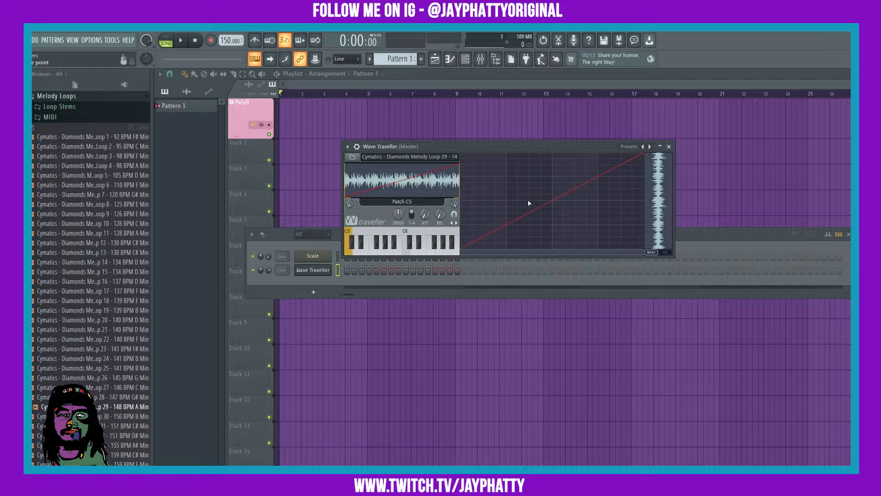
Bend Patch C5's straight curve into a multi-point zigzag, changing one point's curve type
drag(529, 203, 506, 228)
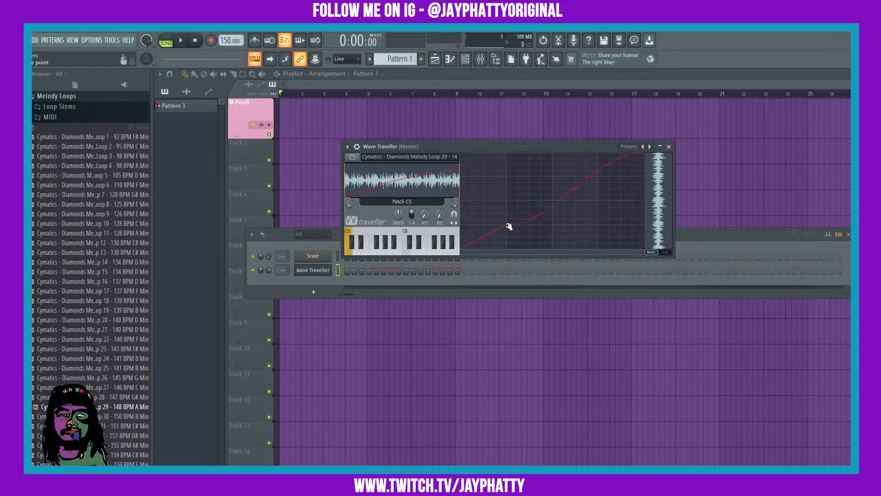
drag(506, 226, 570, 219)
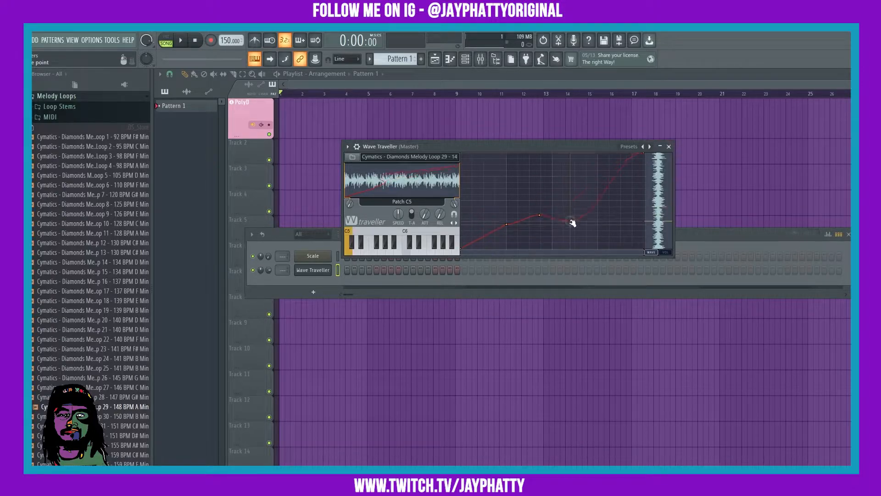
right_click(569, 227)
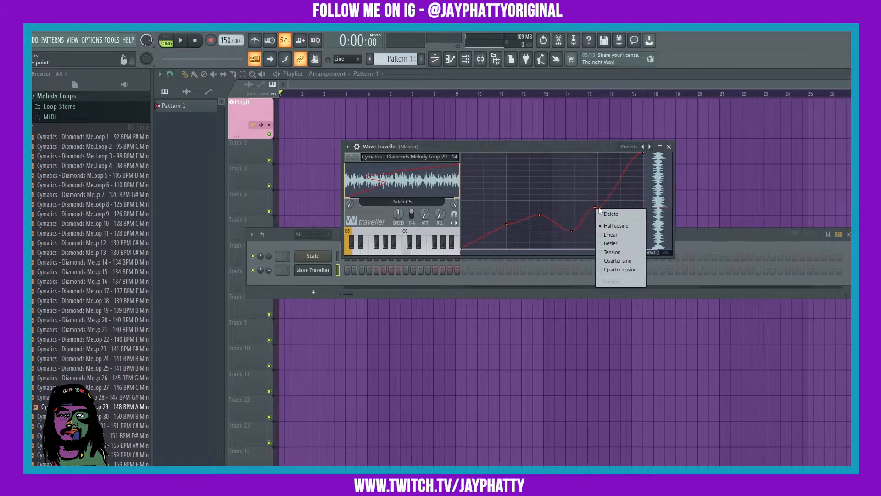
click(611, 234)
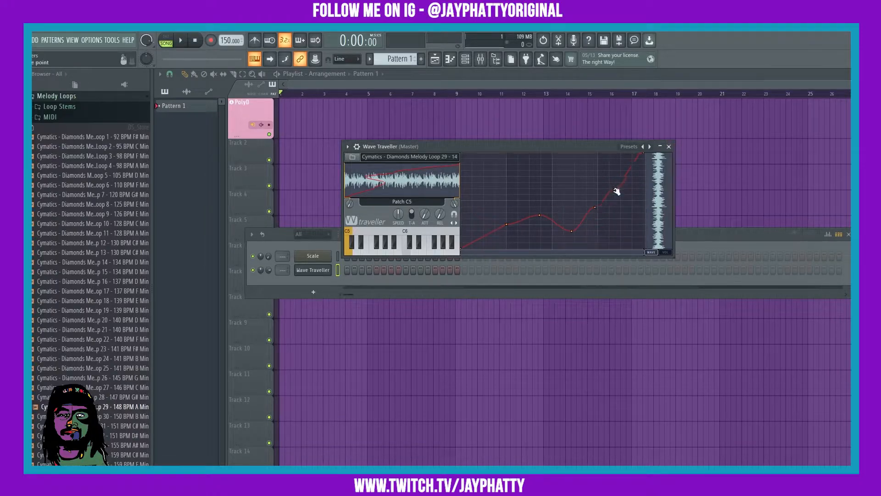
drag(617, 190, 640, 218)
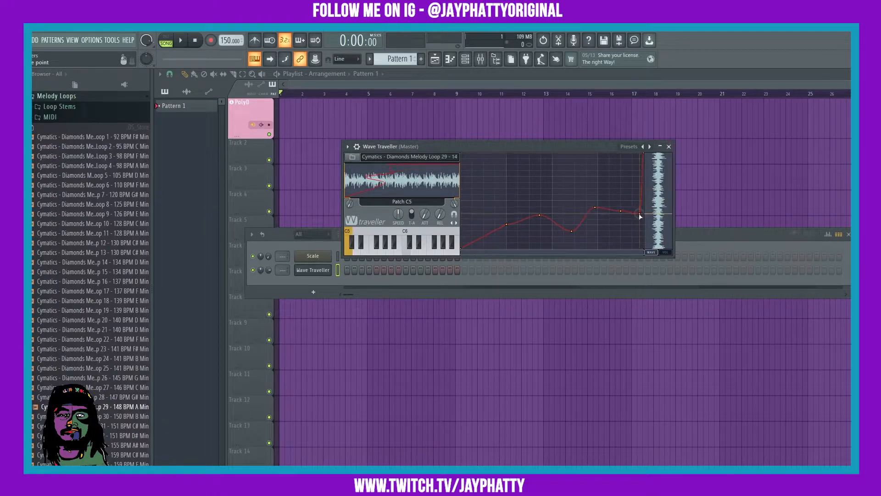
drag(639, 217, 632, 180)
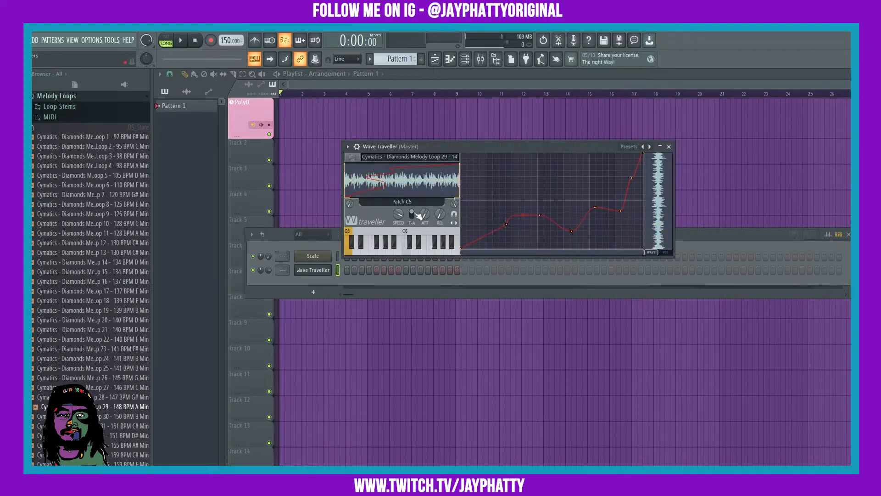
Enable snapping for curve points and choose a grid division
click(352, 242)
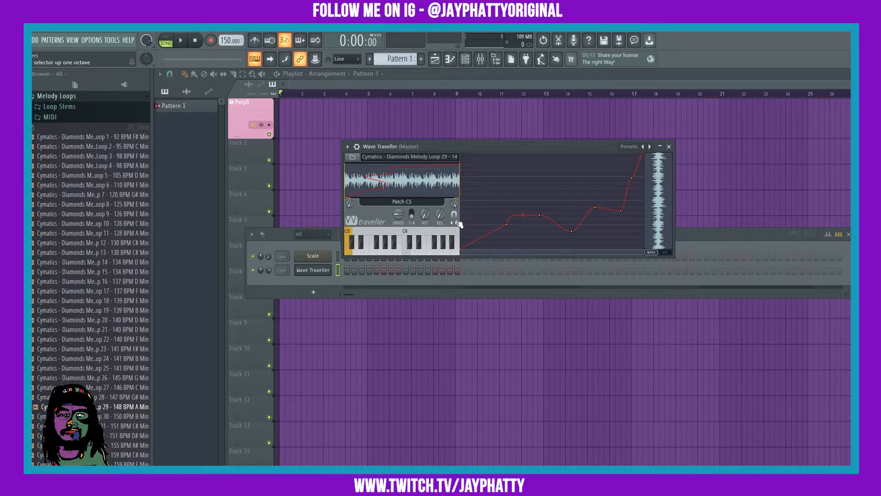
click(455, 214)
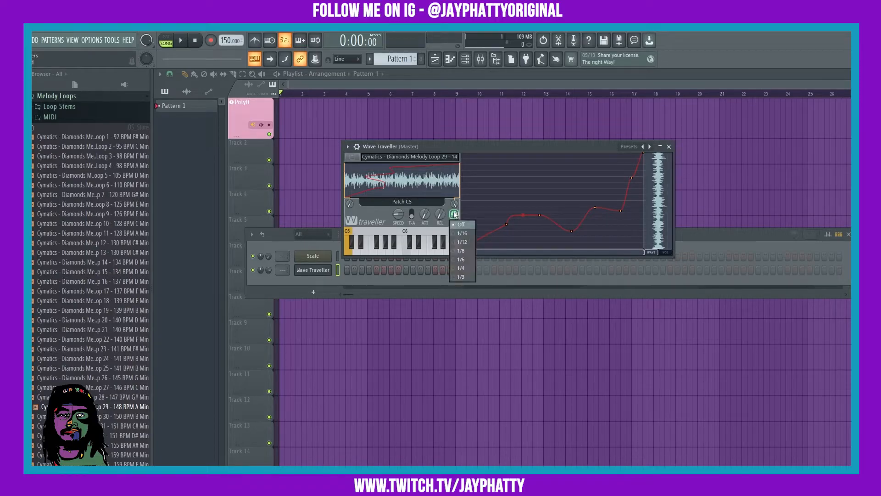
mouse_move(461, 251)
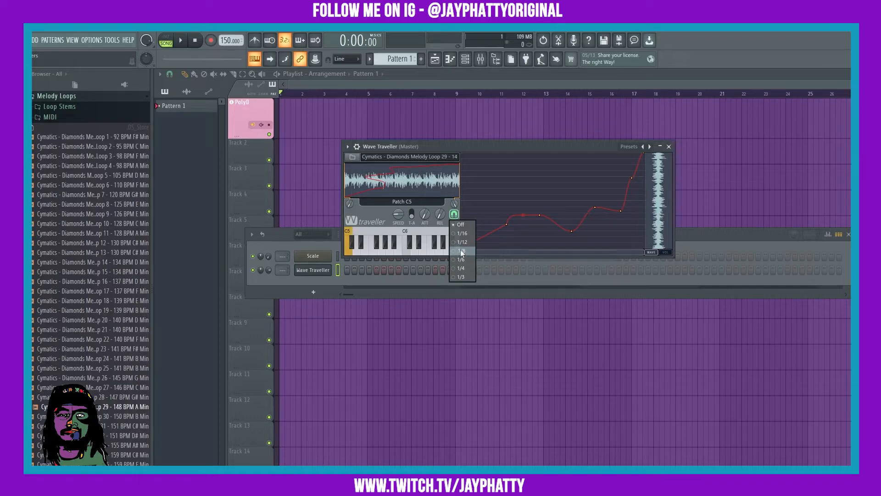
click(460, 250)
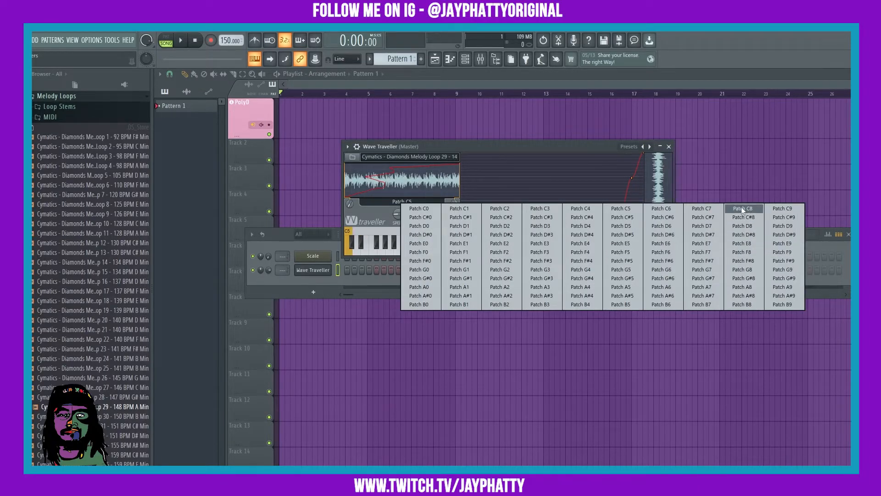
Select Patch C8 from the patch list and bend its curve with new points
click(743, 209)
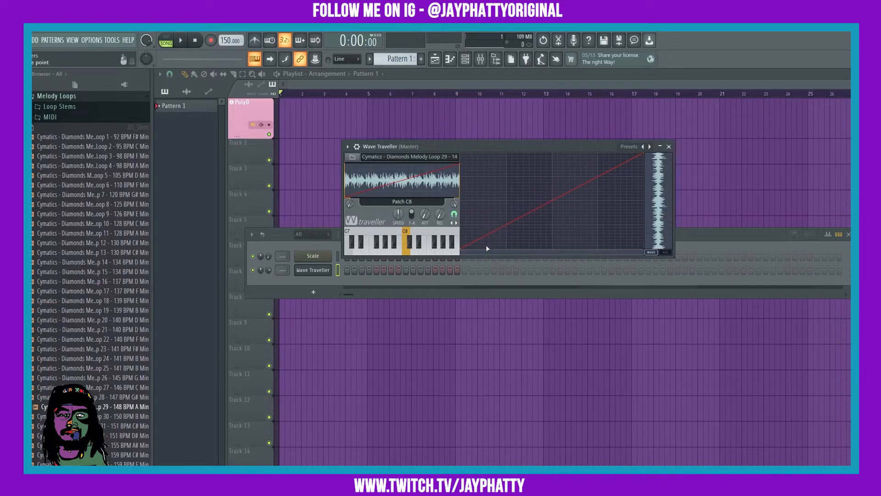
drag(486, 248, 513, 242)
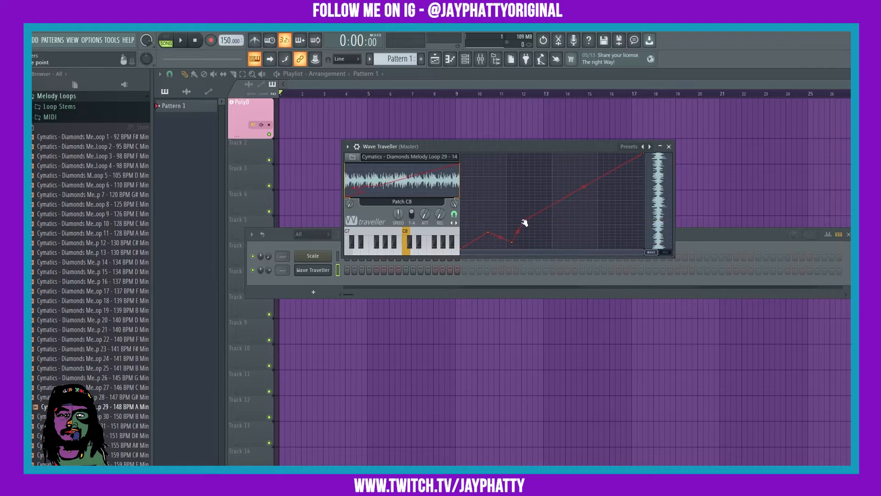